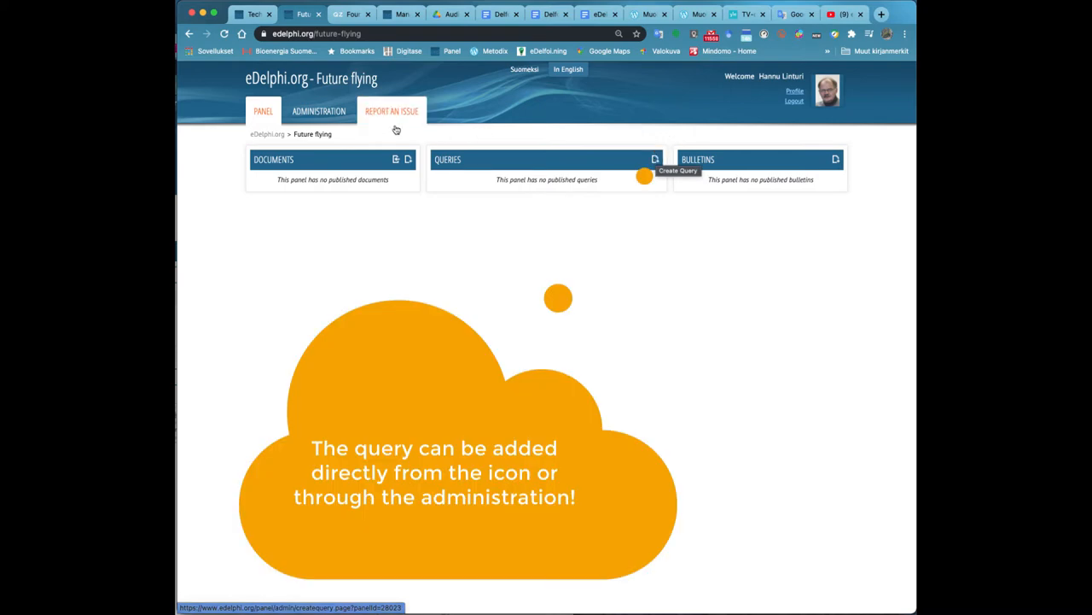
Switch to the Future flying panel's Administration dashboard
{"action": "left_click", "coordinate": [319, 111]}
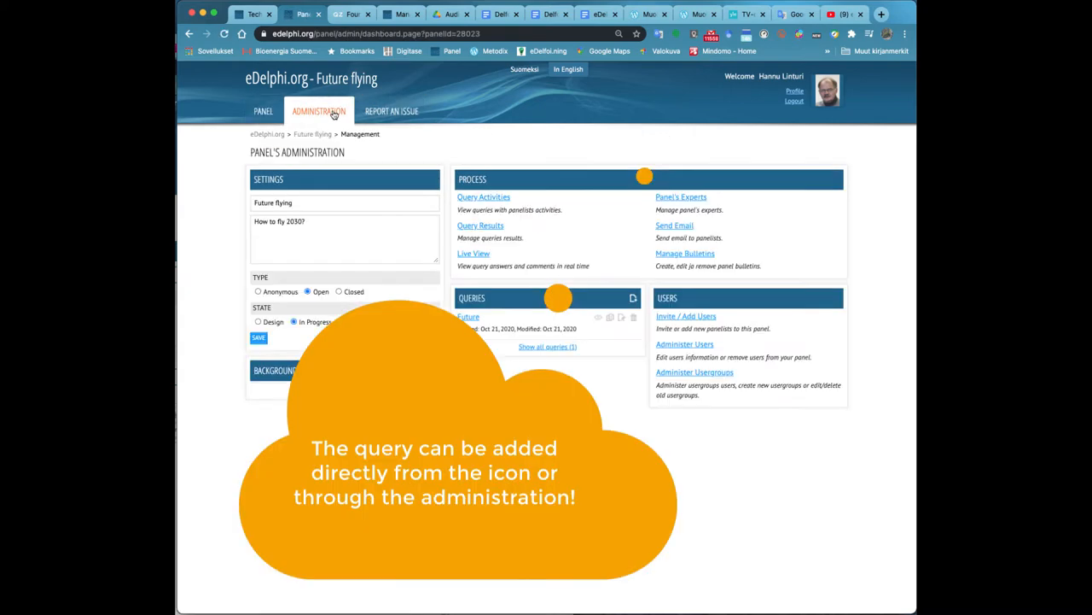
{"action": "mouse_move", "coordinate": [632, 298]}
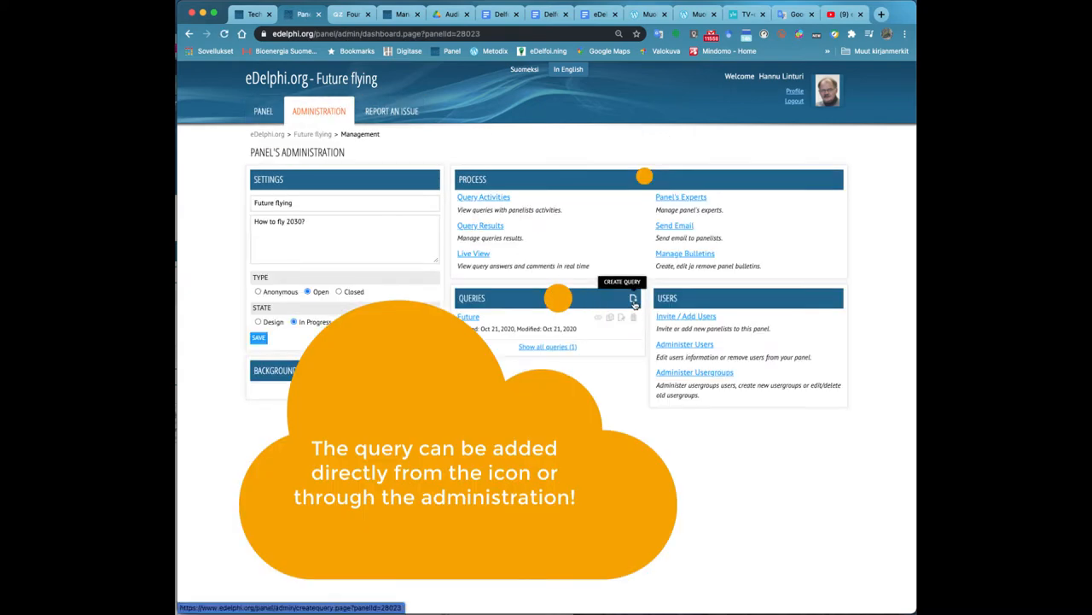
Create a new query titled 'Introduction' with the Electric aeroplanes article as its body
{"action": "left_click", "coordinate": [632, 297]}
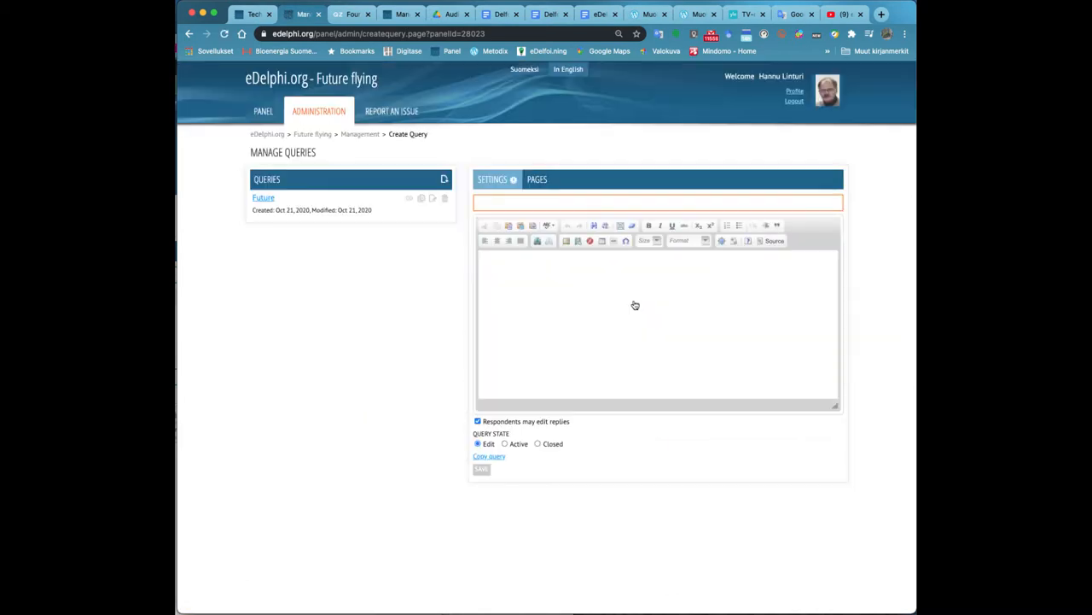
{"action": "left_click", "coordinate": [657, 203]}
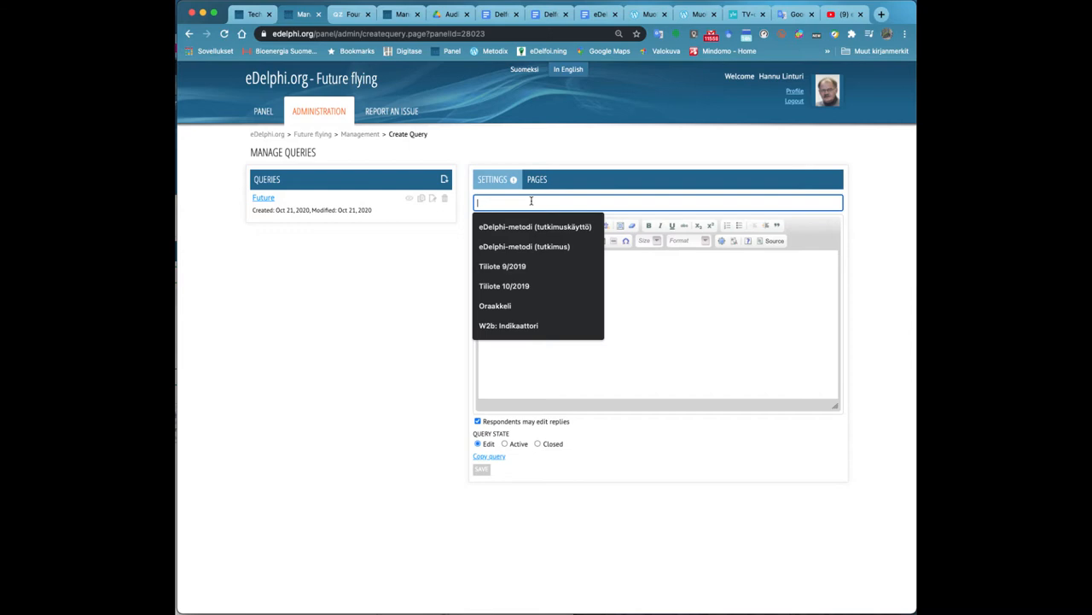
{"action": "type", "text": "Introdu"}
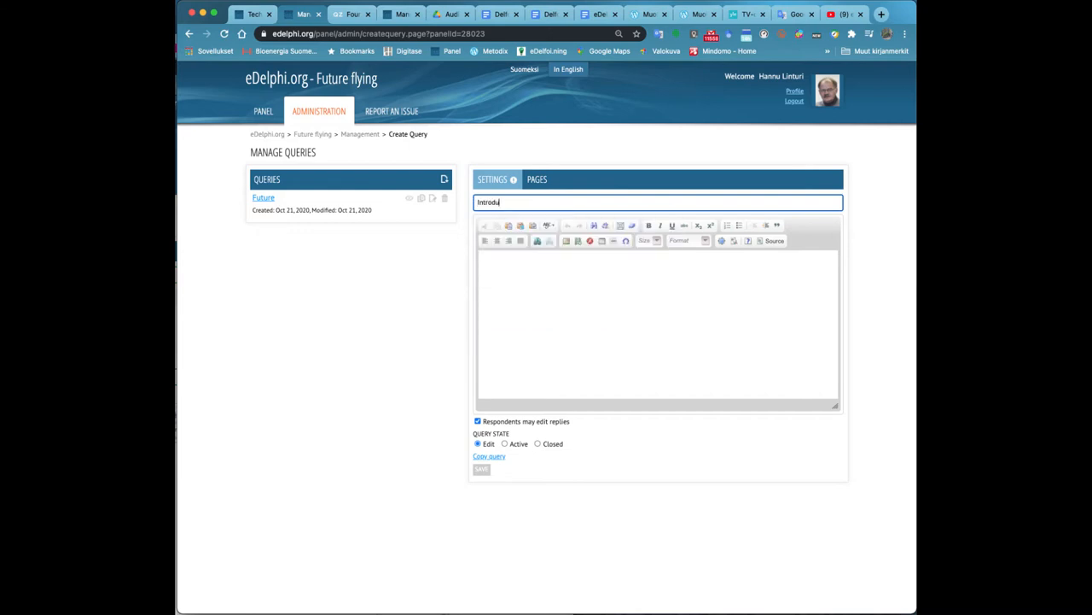
{"action": "type", "text": "ction"}
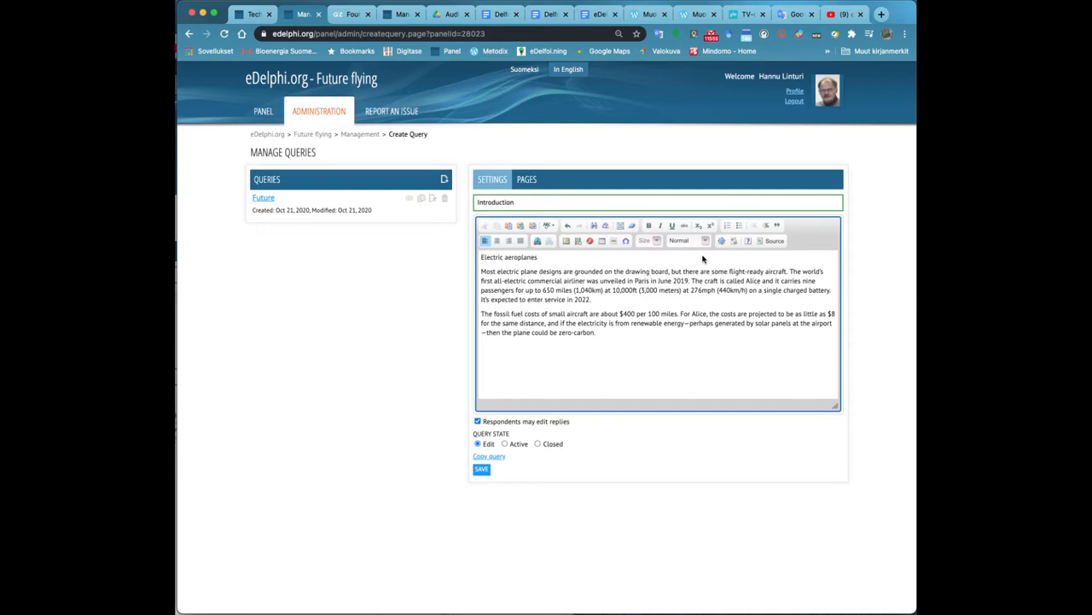
Format 'Electric aeroplanes' as a heading, set the query state to Active and save it
{"action": "left_click", "coordinate": [689, 240]}
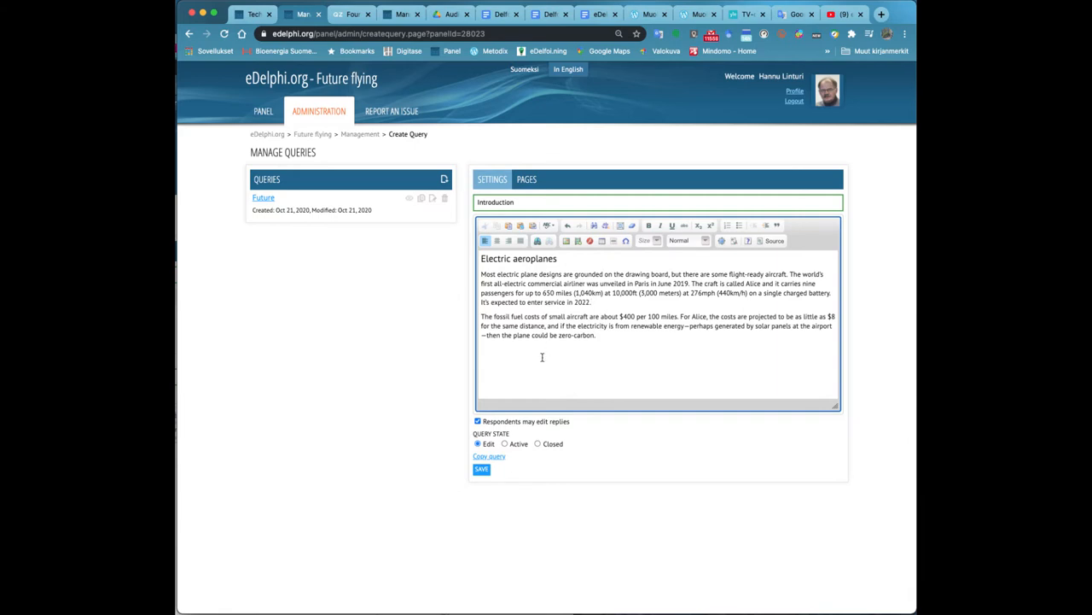
{"action": "left_click", "coordinate": [481, 468]}
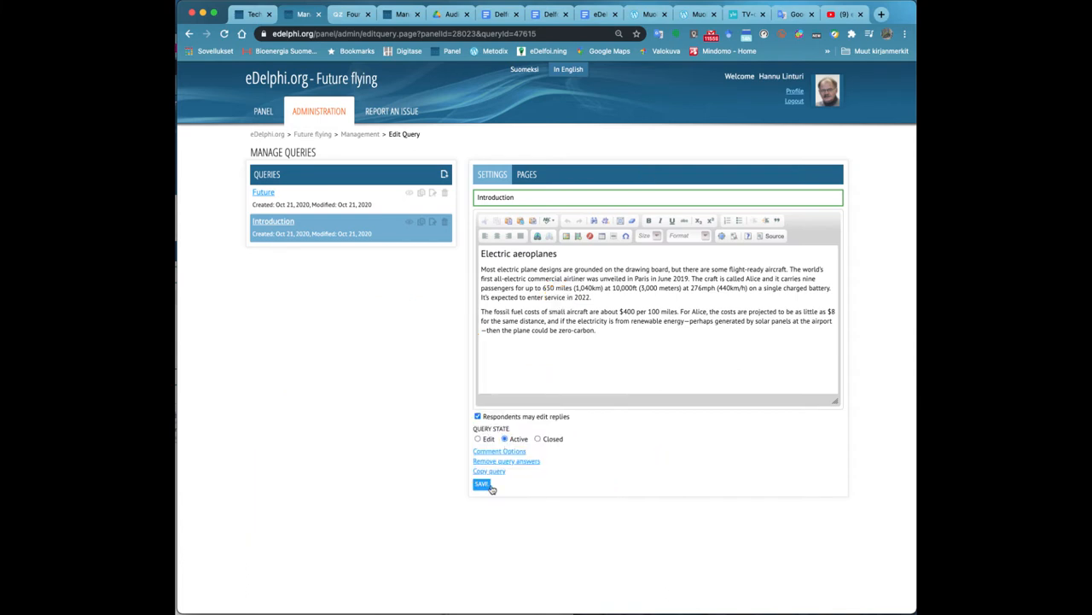
{"action": "left_click", "coordinate": [482, 484]}
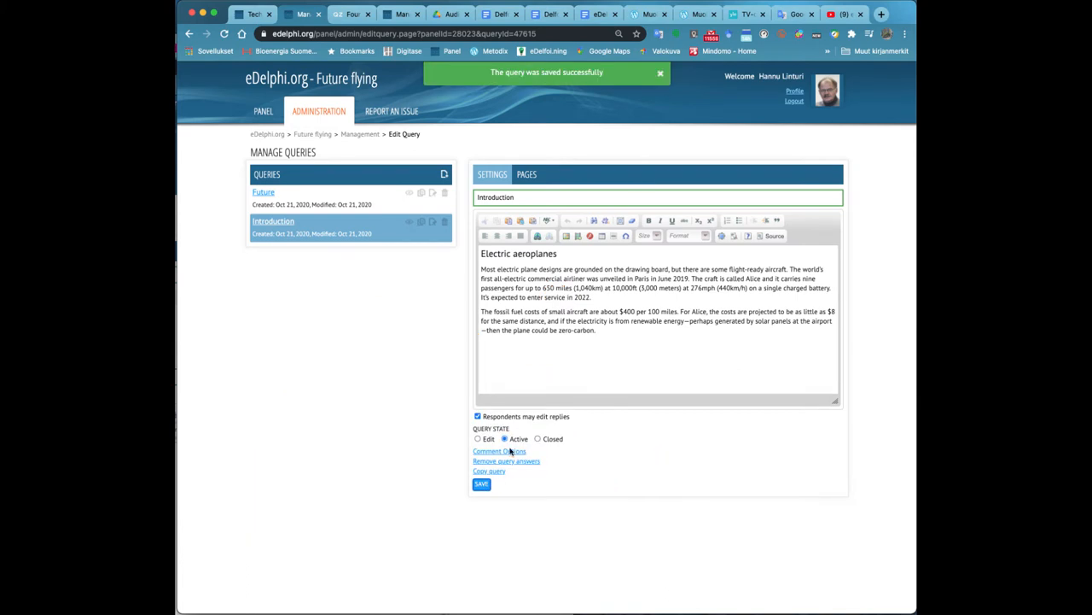
{"action": "left_click", "coordinate": [263, 111]}
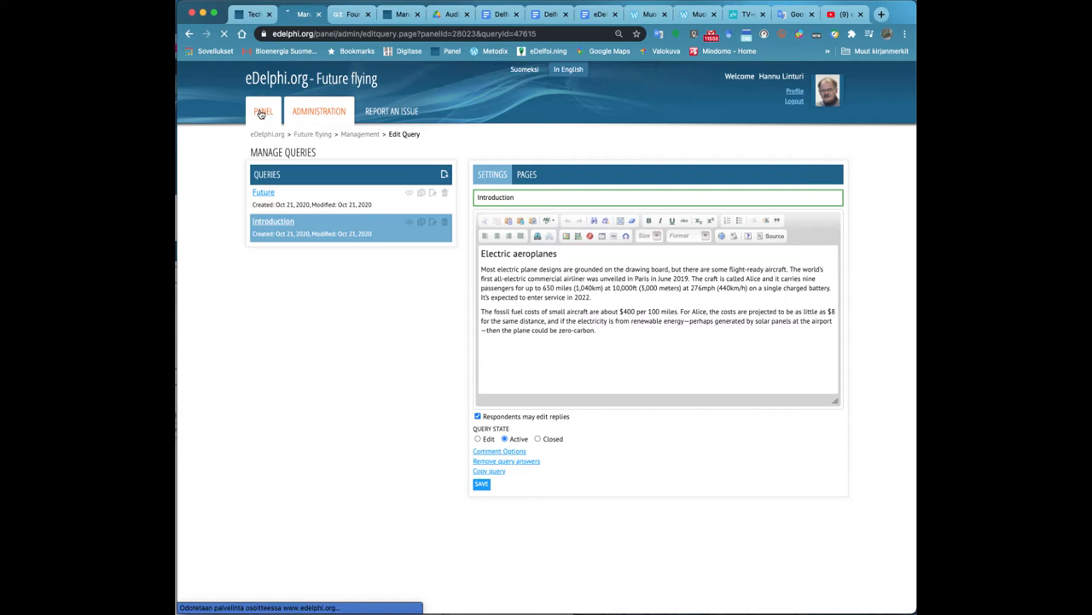
Return to the panel page and start the Google Drive document import from the Documents box
{"action": "left_click", "coordinate": [263, 111]}
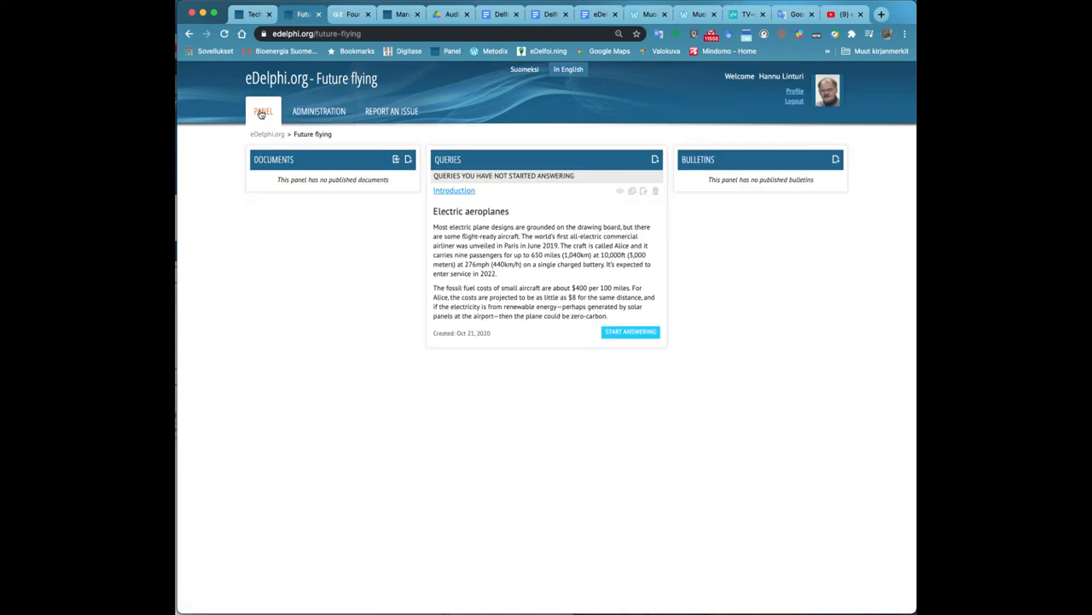
{"action": "left_click", "coordinate": [396, 160]}
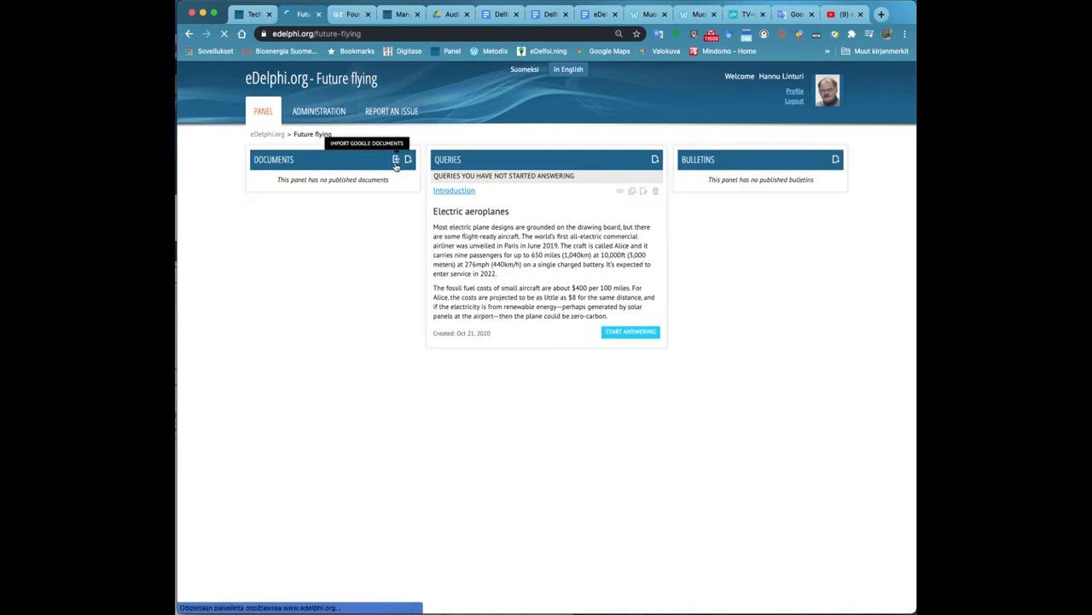
{"action": "left_click", "coordinate": [396, 159]}
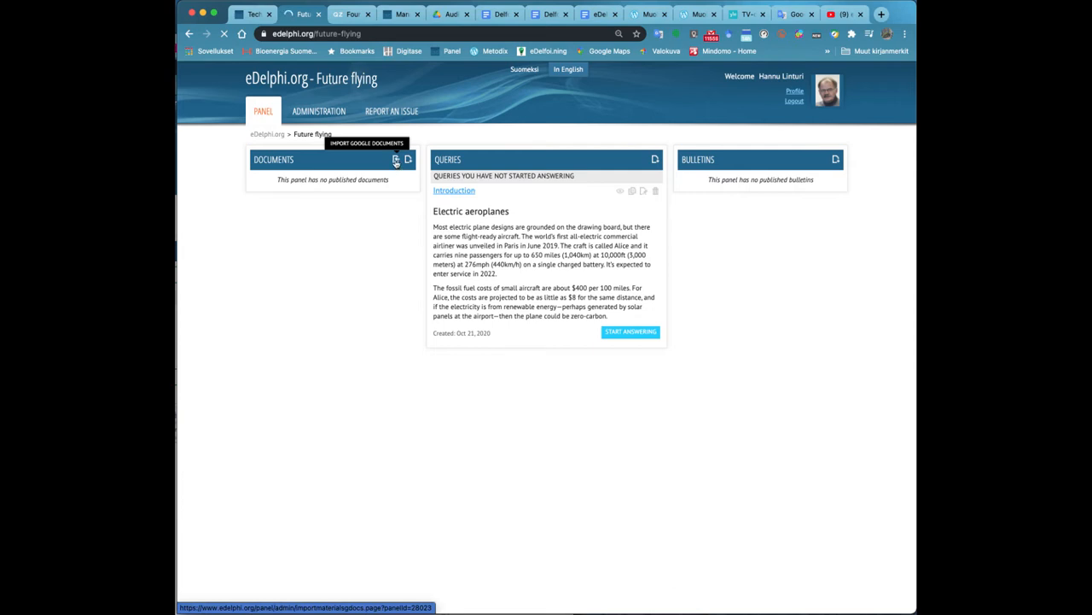
Import 'Machines of the future.jpeg' from Google Drive and return to the panel page
{"action": "left_click", "coordinate": [396, 160]}
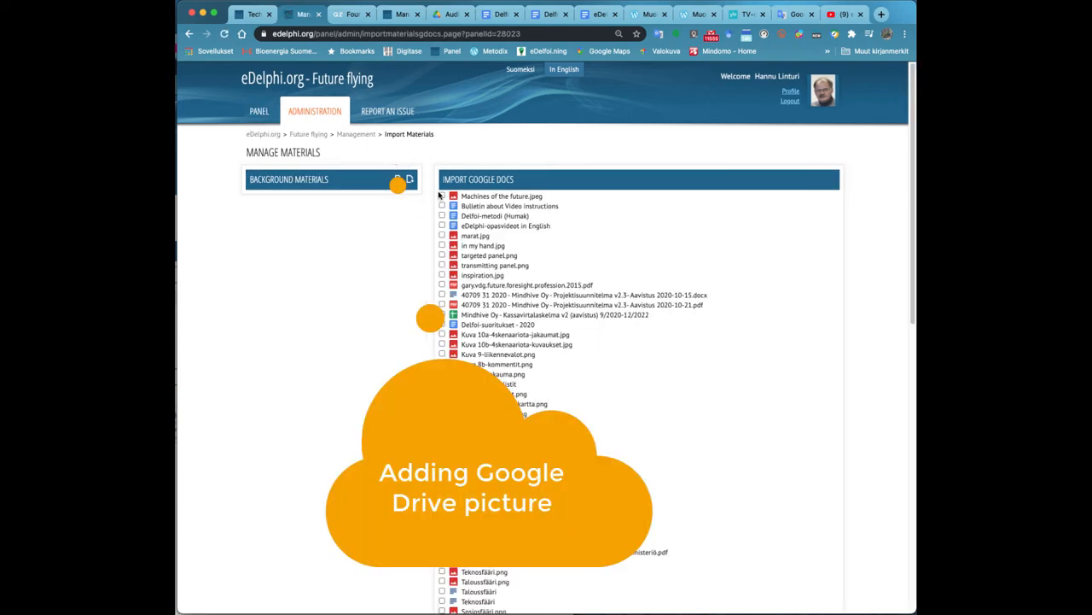
{"action": "scroll", "scroll_direction": "down", "scroll_amount": 3}
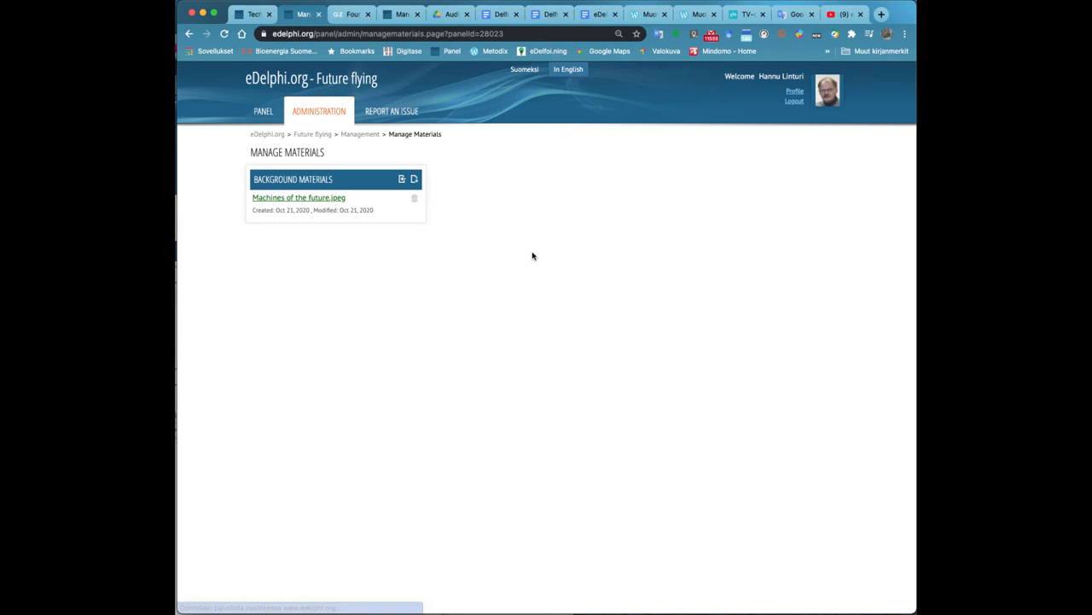
{"action": "left_click", "coordinate": [263, 111]}
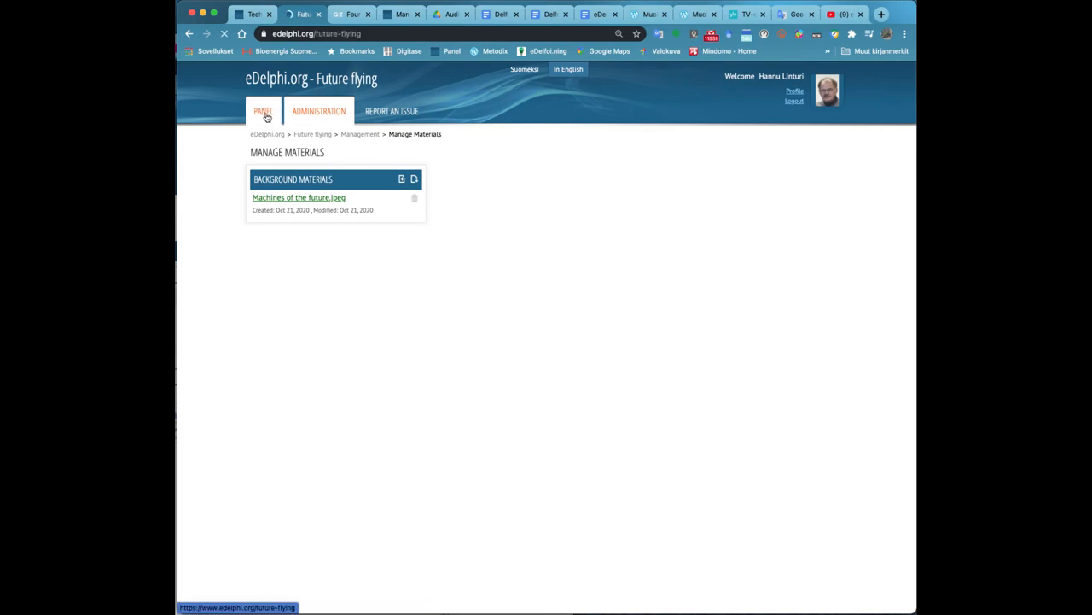
Edit the Introduction query and place the cursor on a blank line between its paragraphs
{"action": "left_click", "coordinate": [263, 111]}
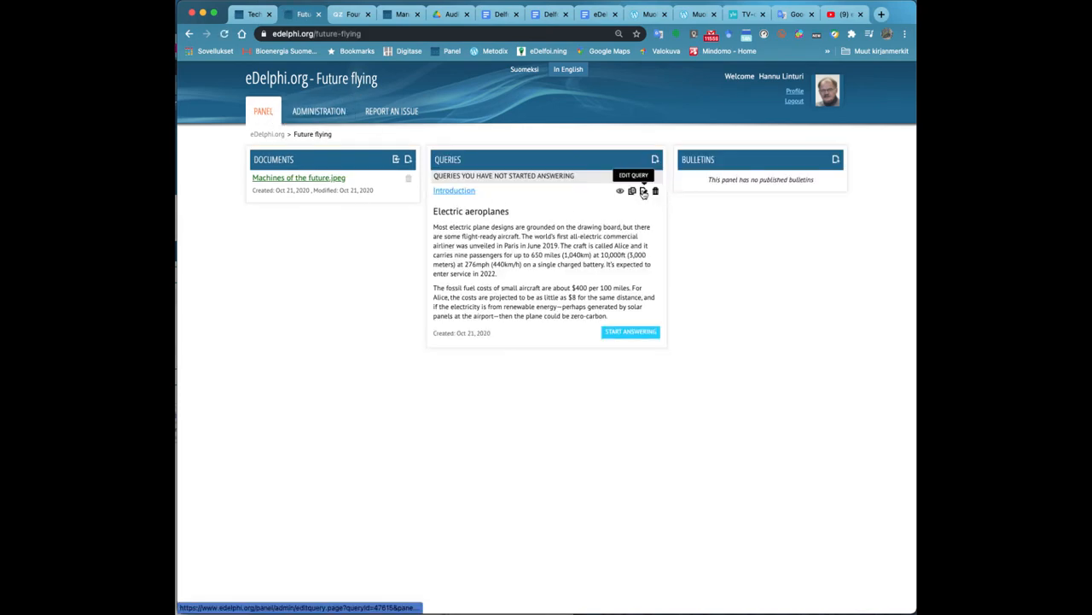
{"action": "left_click", "coordinate": [644, 190]}
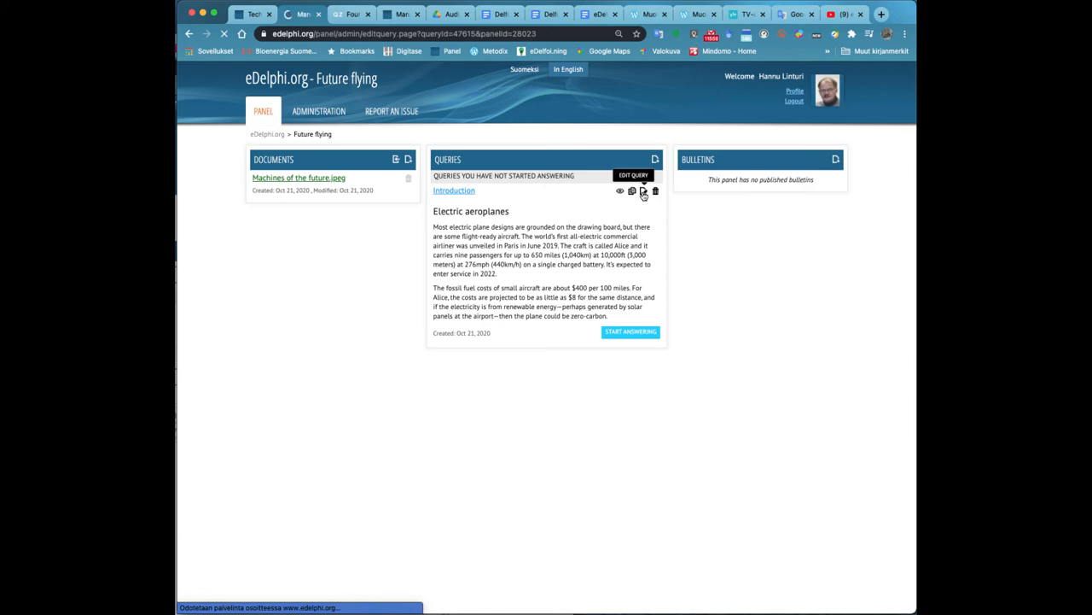
{"action": "left_click", "coordinate": [633, 175]}
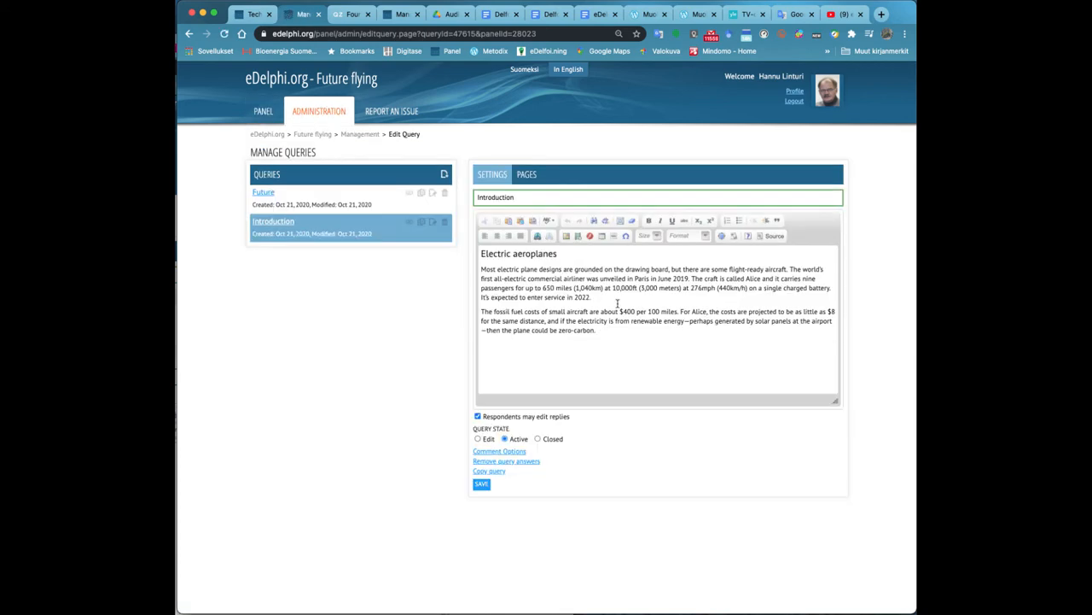
{"action": "left_click", "coordinate": [617, 303]}
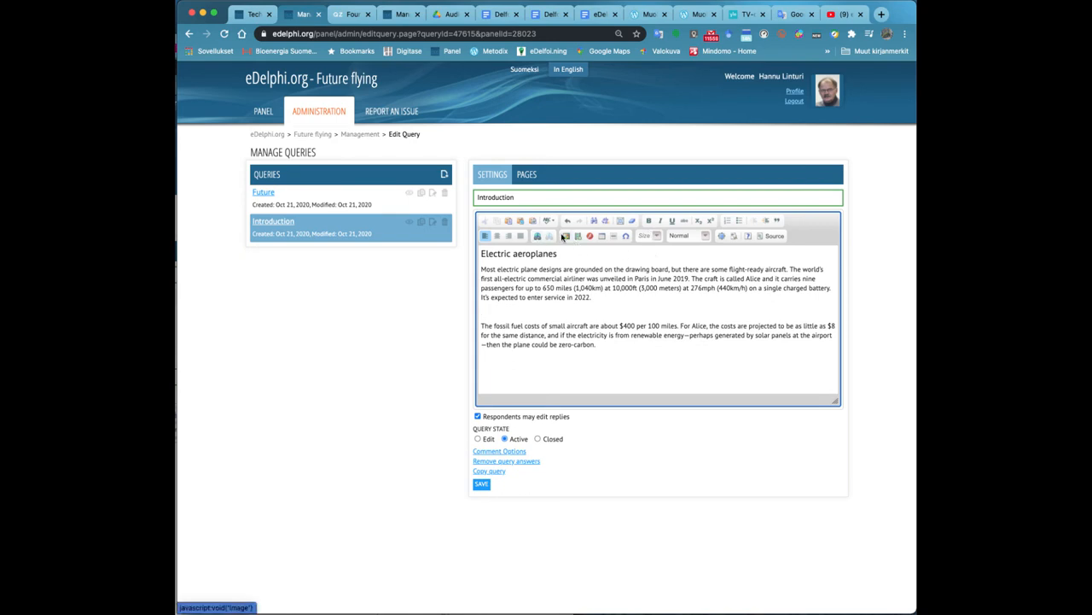
Insert the imported airship picture from the server between the paragraphs and save the query
{"action": "left_click", "coordinate": [565, 236]}
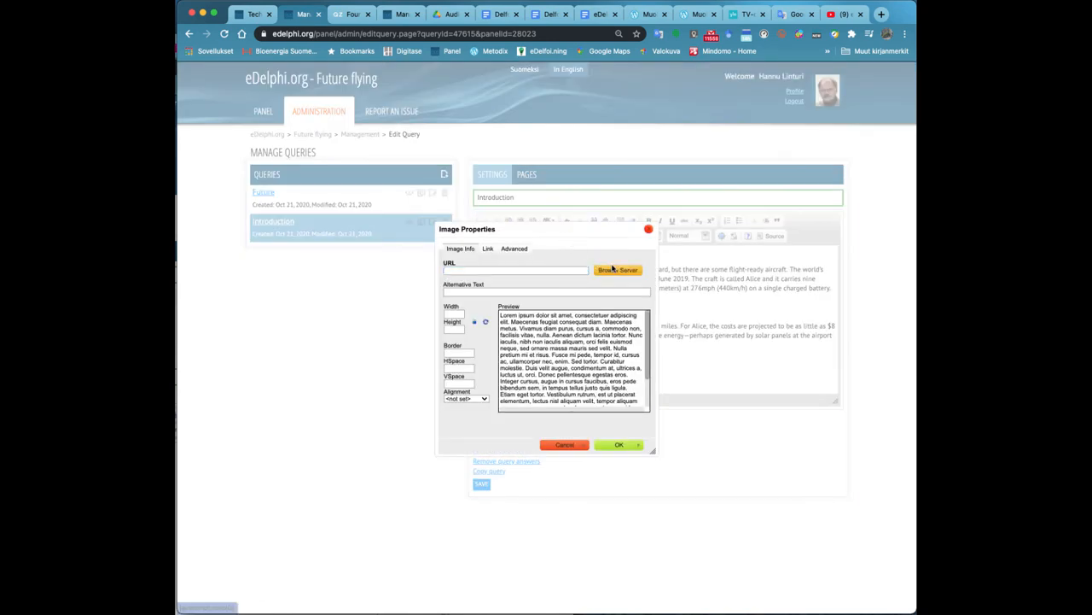
{"action": "left_click", "coordinate": [617, 270]}
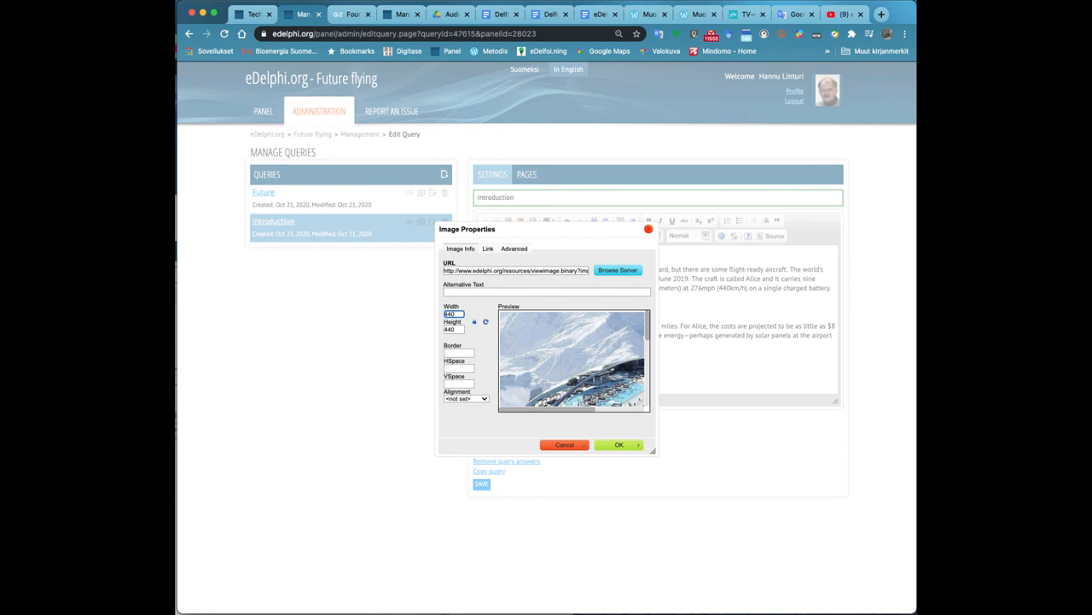
{"action": "left_click", "coordinate": [619, 444]}
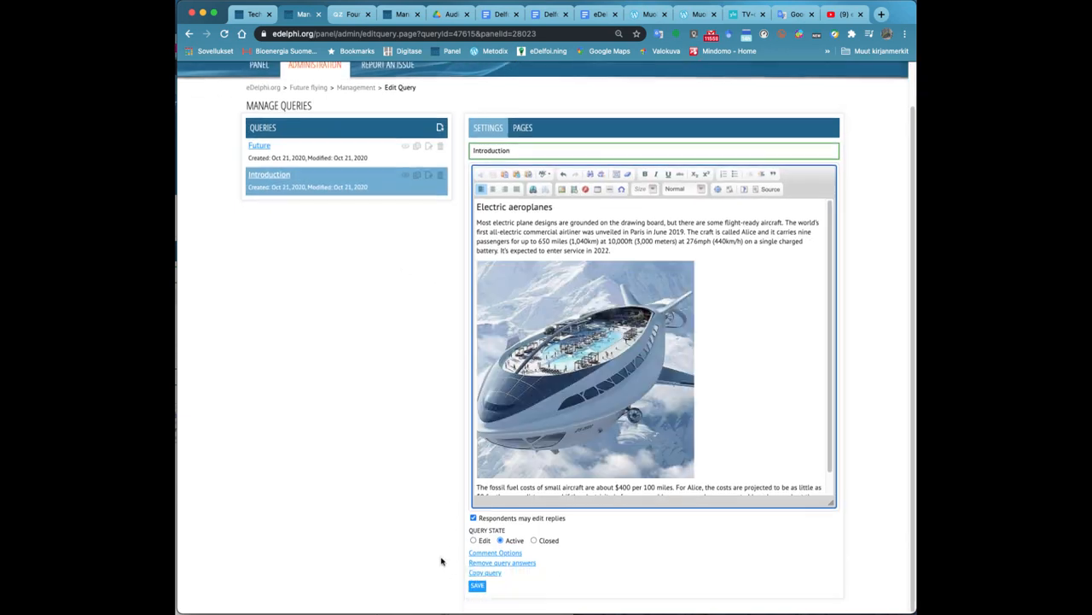
{"action": "left_click", "coordinate": [477, 586]}
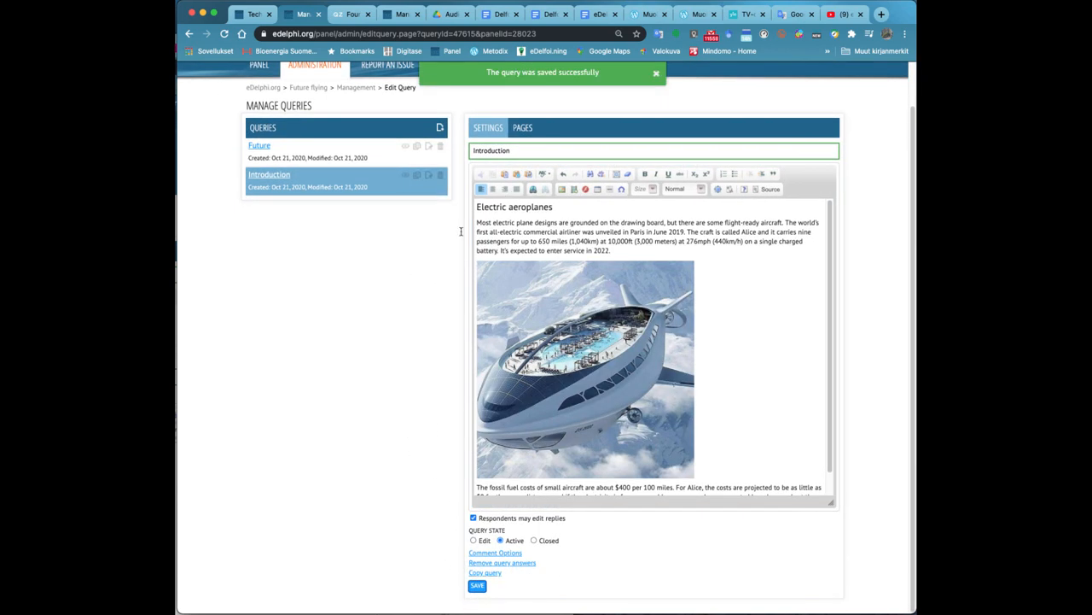
{"action": "left_click", "coordinate": [655, 72]}
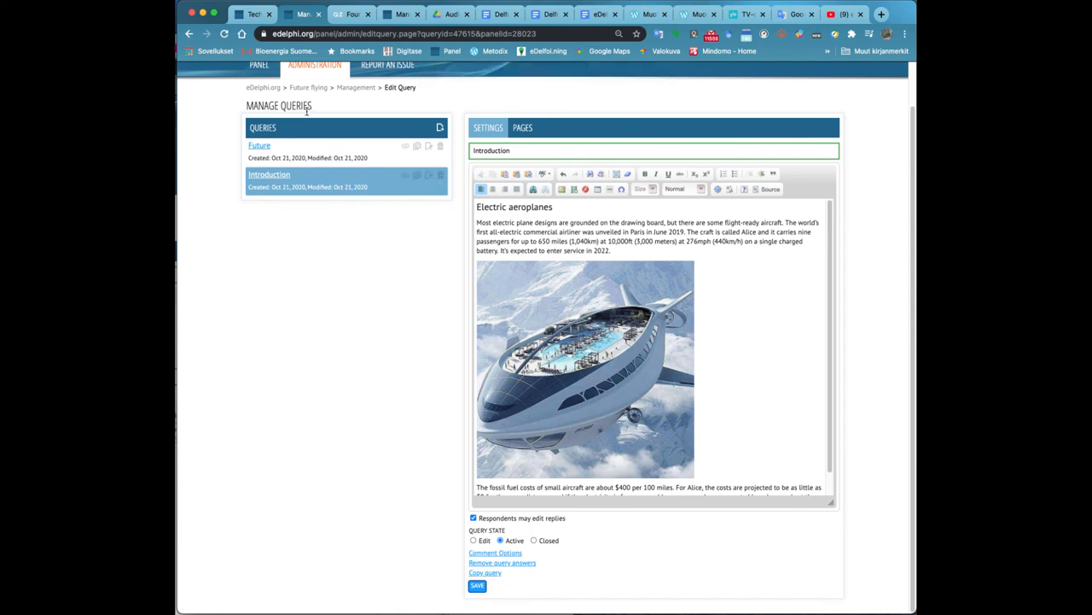